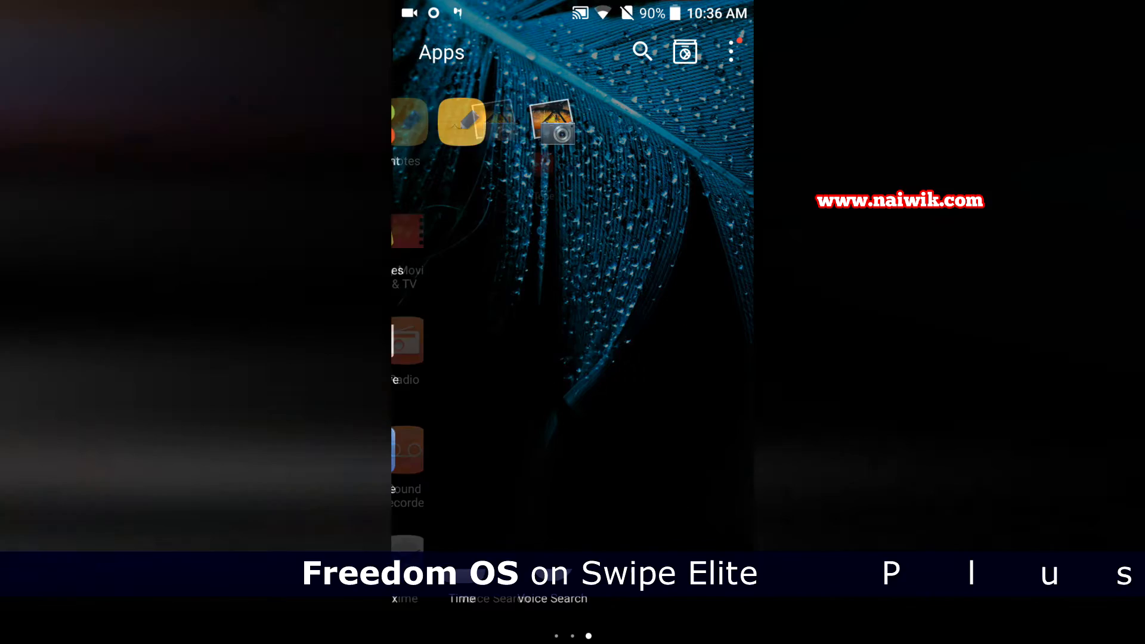
Swipe left through the app drawer pages to browse installed apps.
scroll("left", 3)
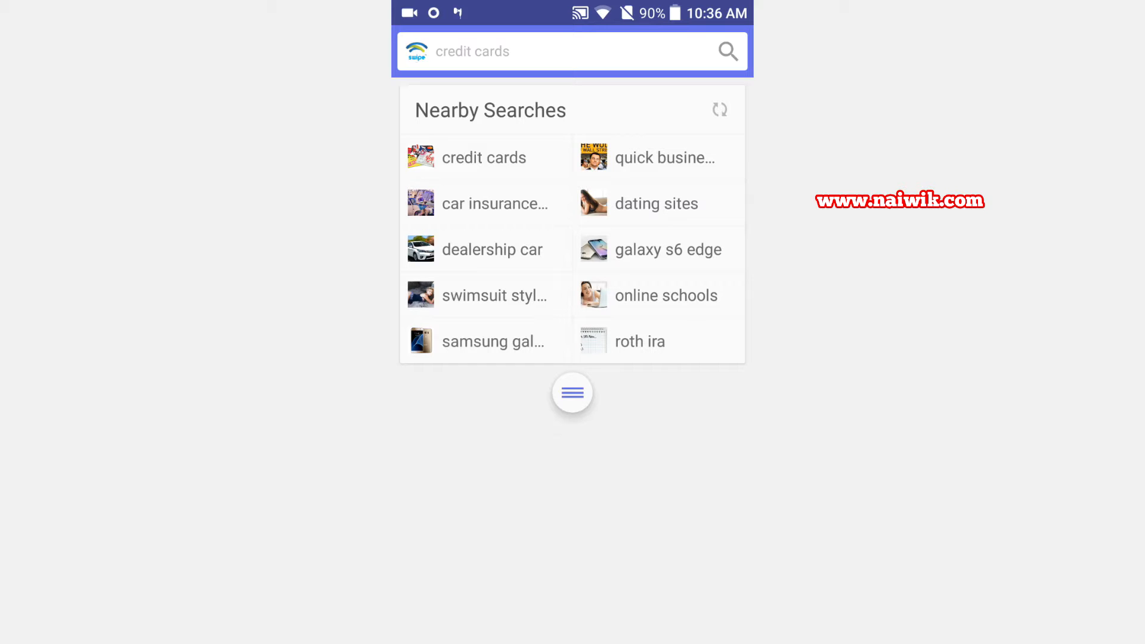
Search for 'flipkart', then reach the My DIY editor for the App Drawer icon.
type("flipkart")
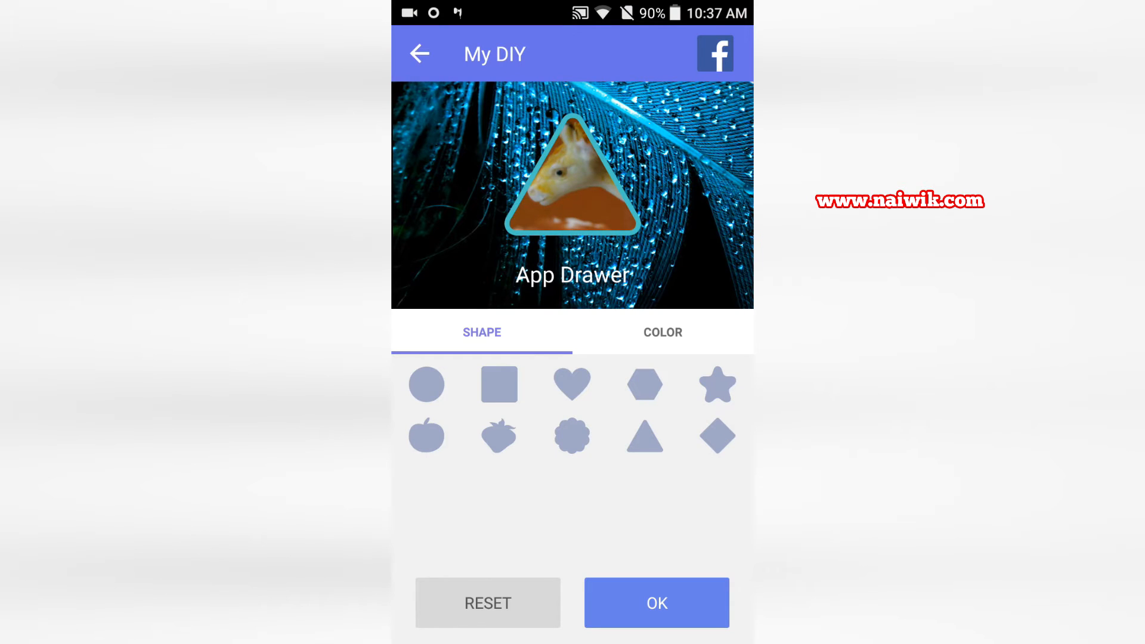
Try circle and apple shapes, then save a strawberry-shaped App Drawer icon.
left_click(426, 384)
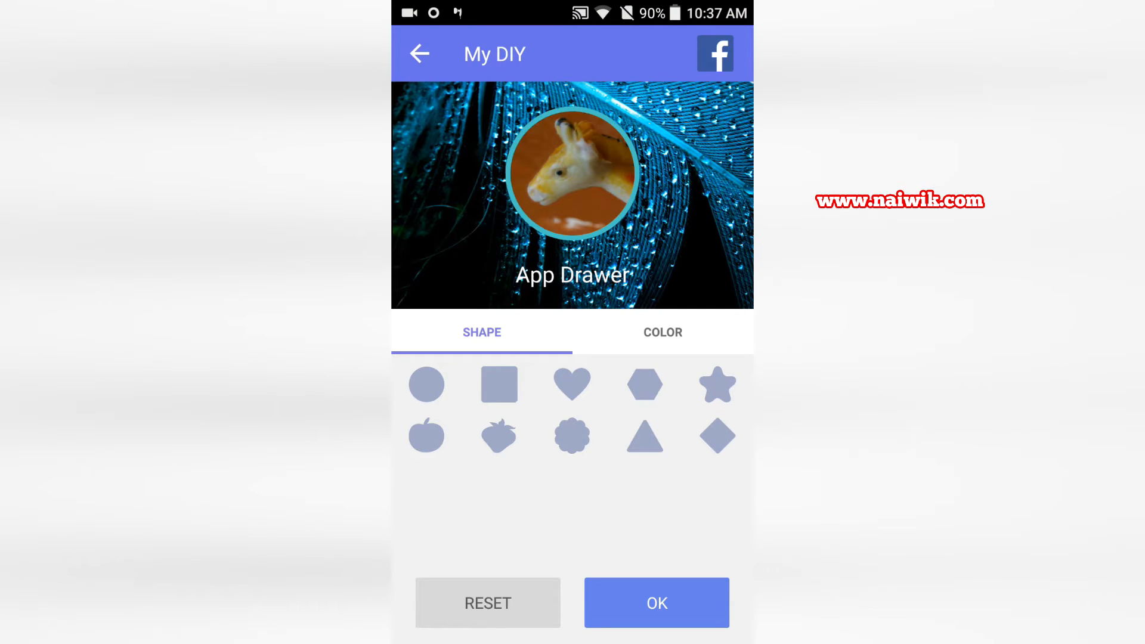
left_click(426, 435)
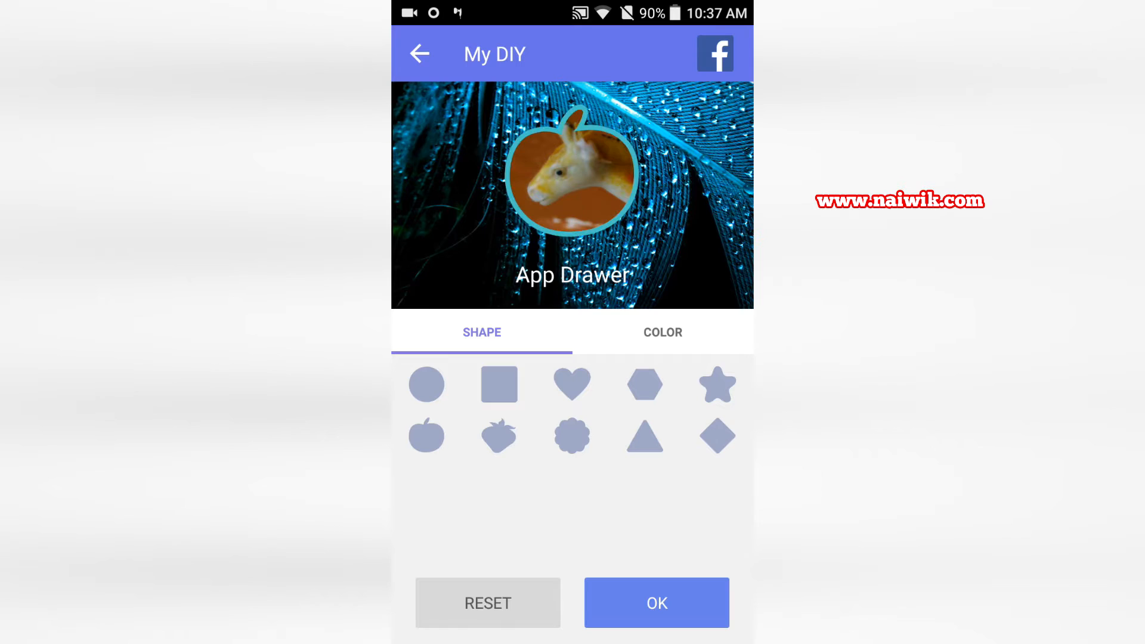
left_click(661, 332)
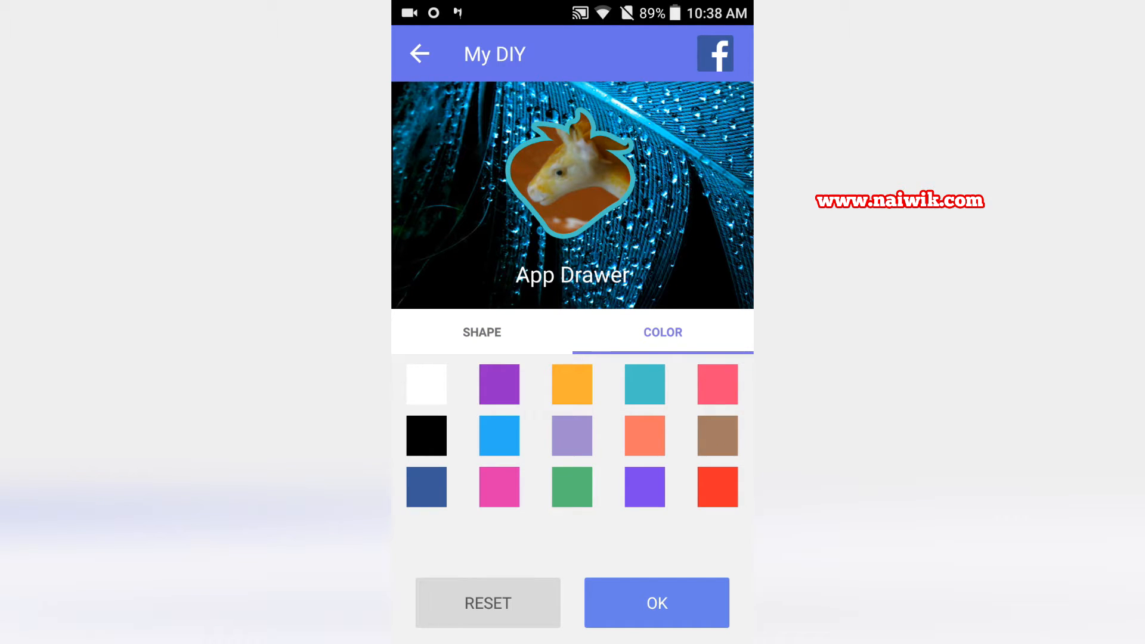
left_click(655, 602)
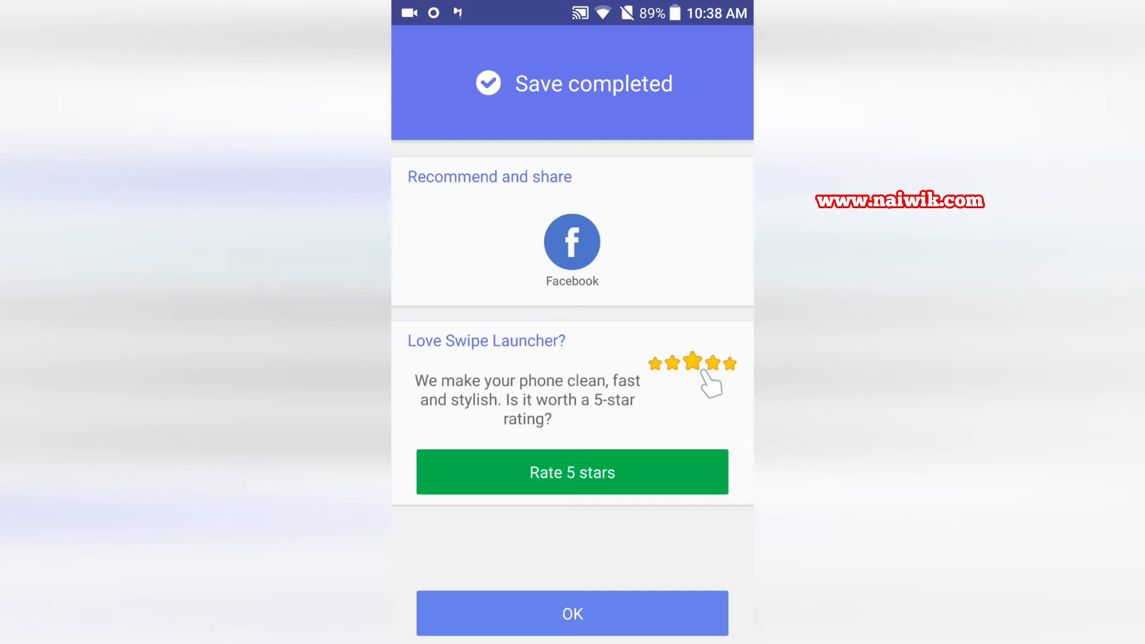
left_click(572, 613)
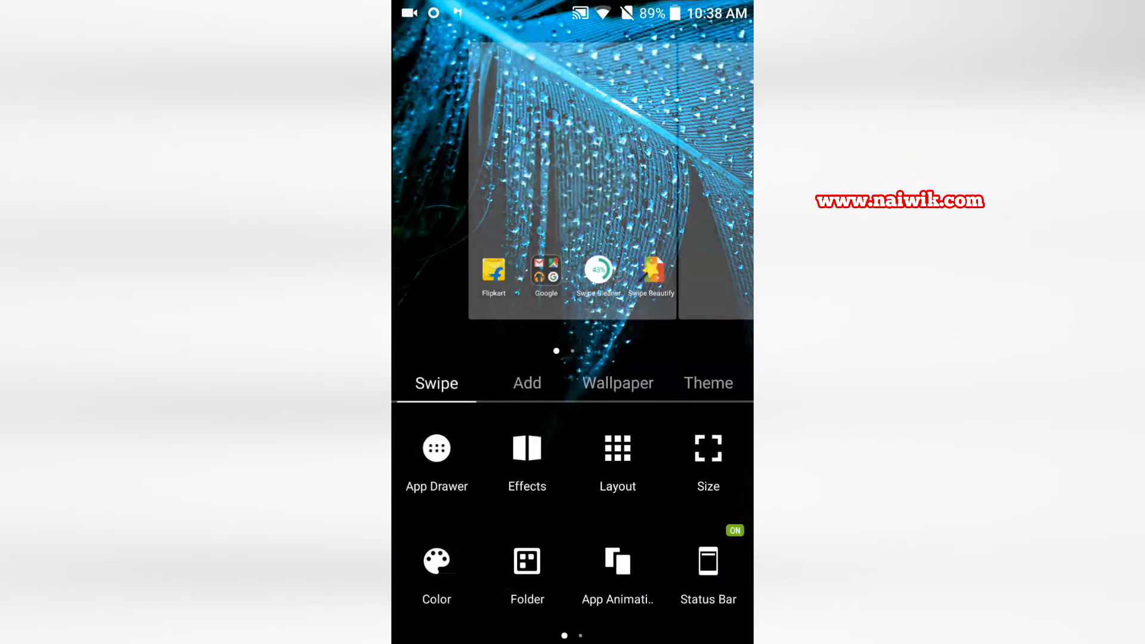
Set the page transition effect to In and Out, then return to customization.
left_click(526, 452)
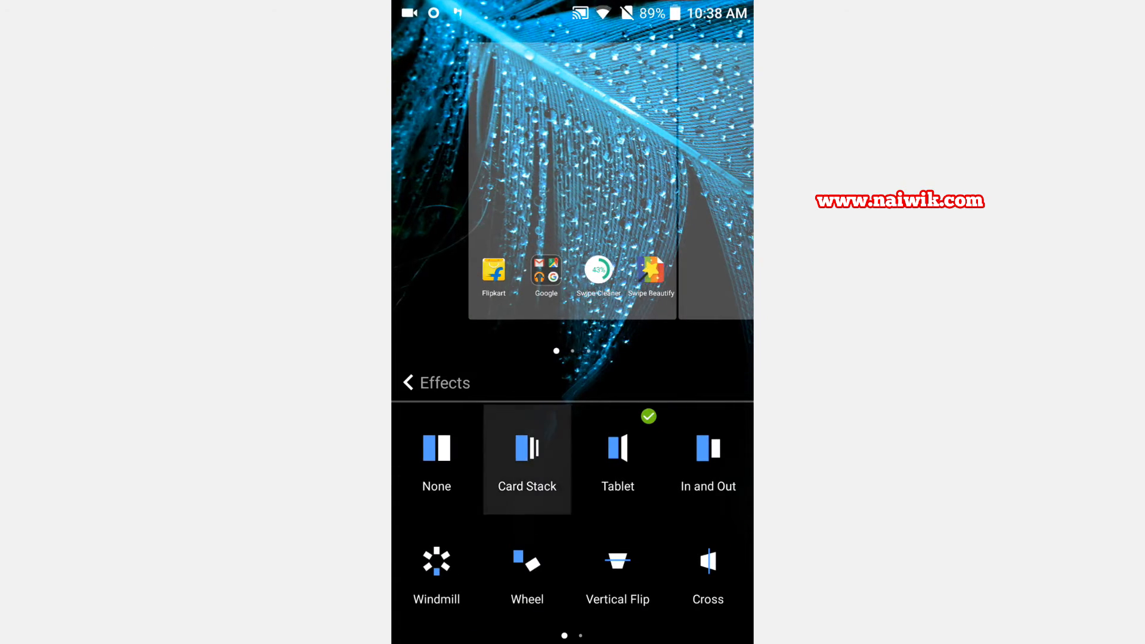
left_click(707, 448)
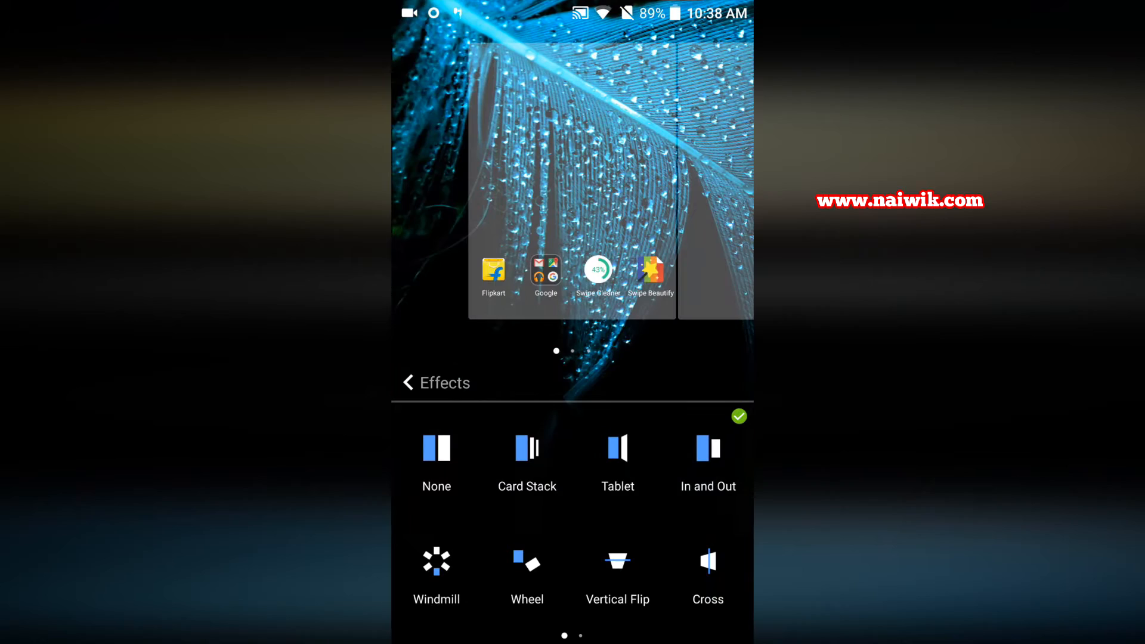
left_click(436, 560)
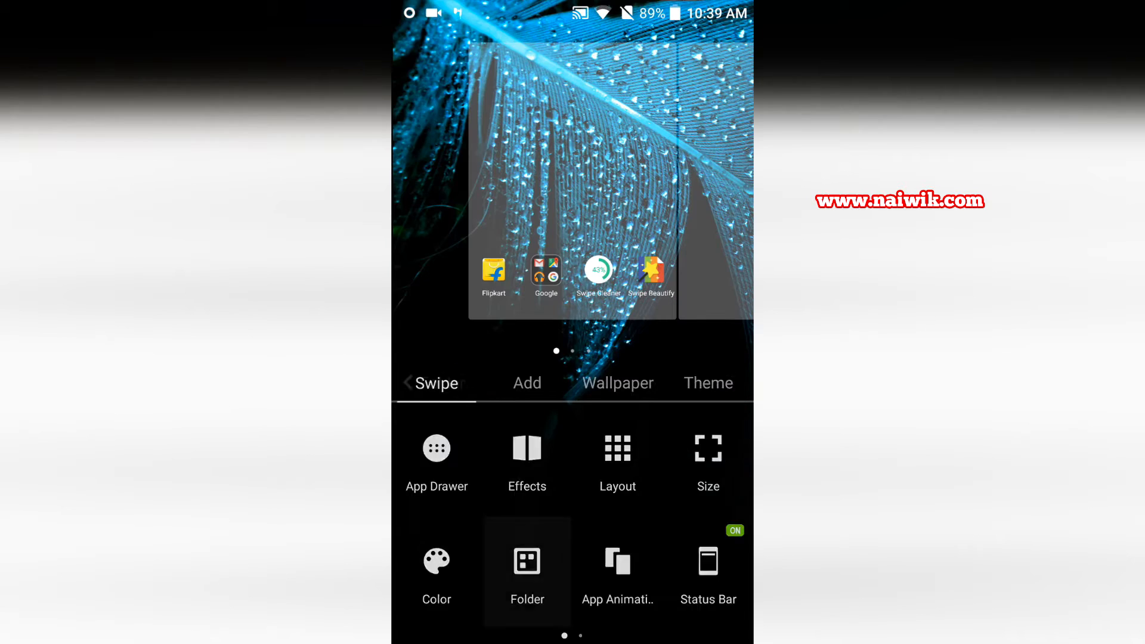
left_click(527, 570)
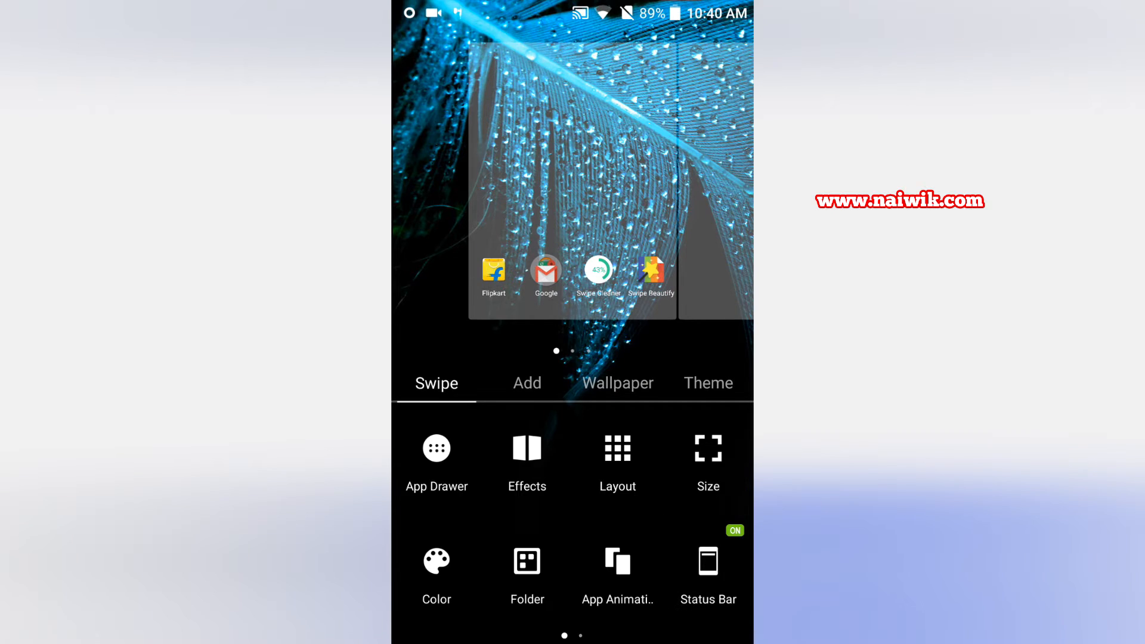
Apply the round single-icon Google folder style and exit to the home-screen quick menu.
scroll("left", 3)
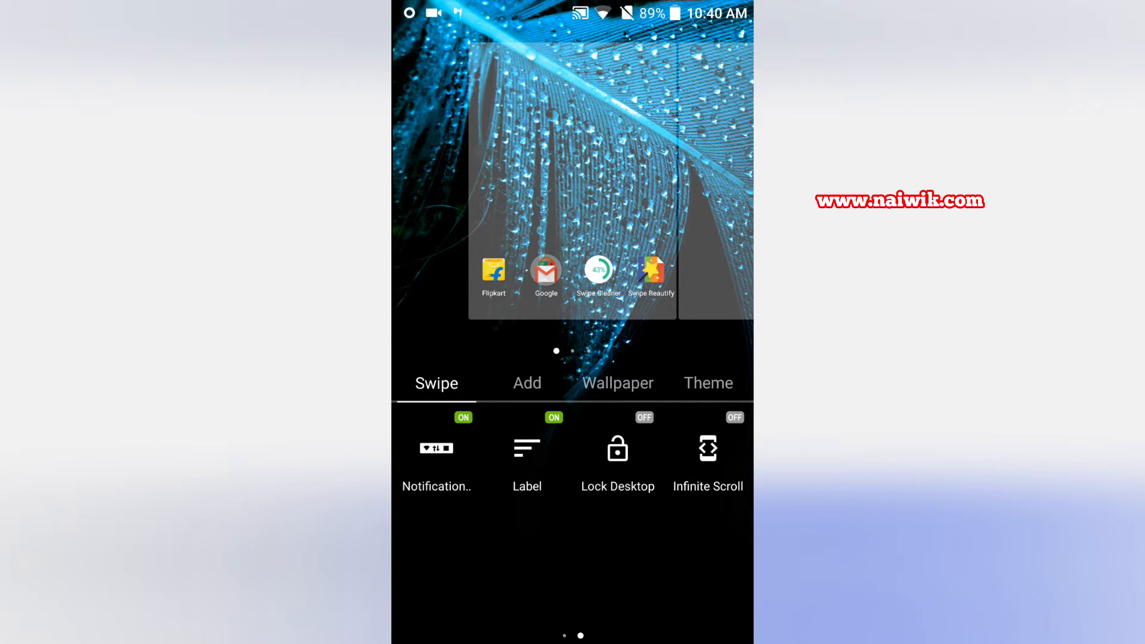
left_click_drag(572, 14, 573, 293)
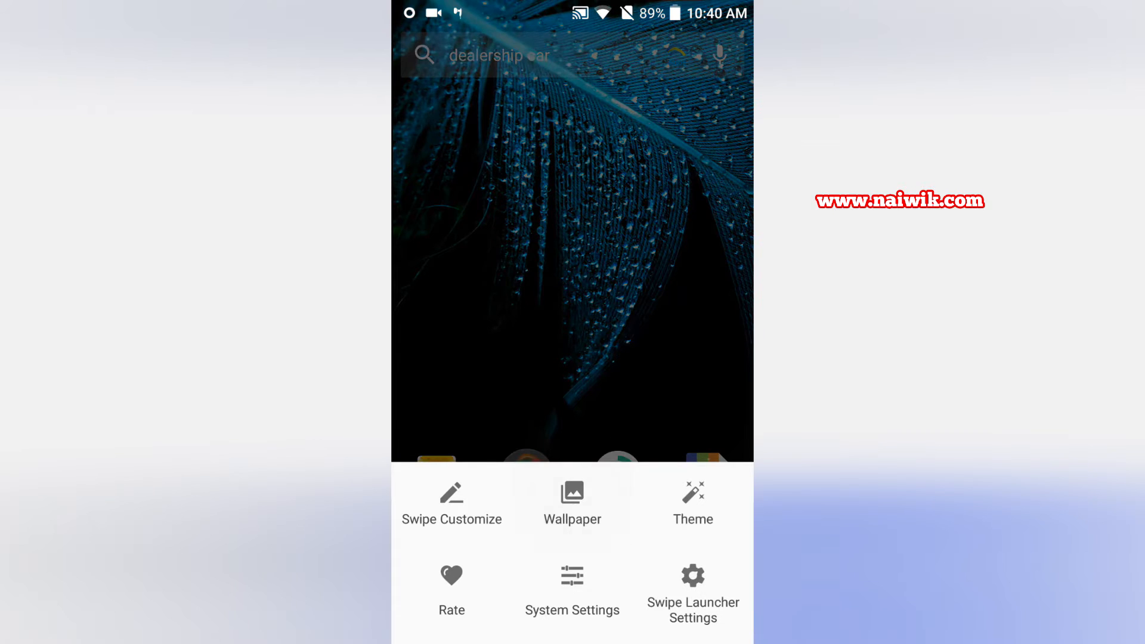
Set the purple starry night sky image as the home-screen wallpaper.
left_click(572, 504)
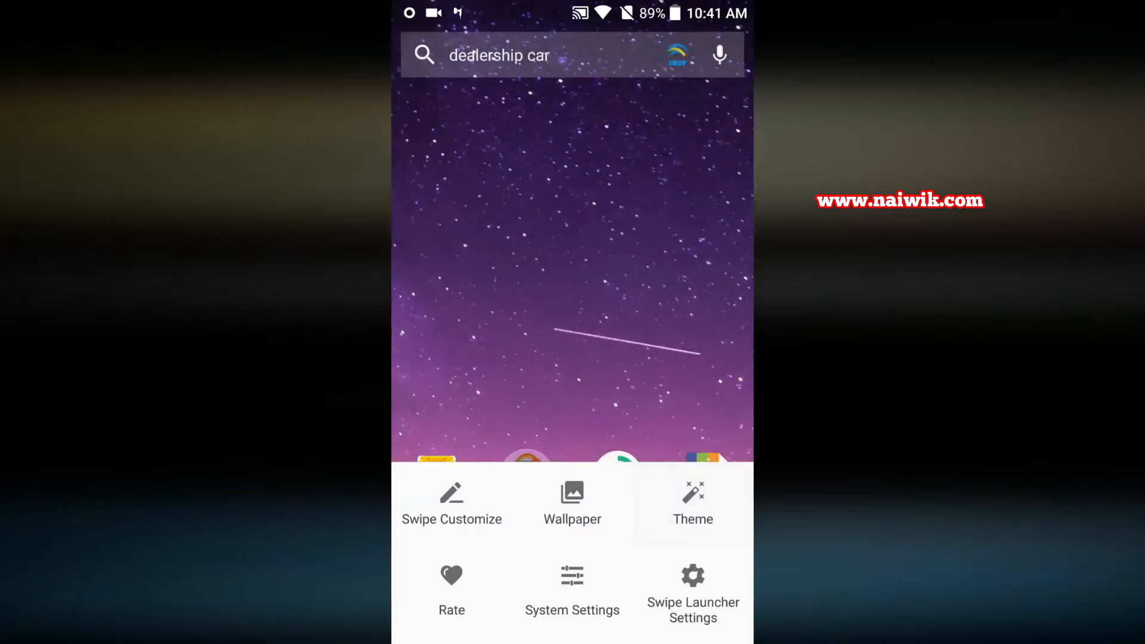
left_click(690, 504)
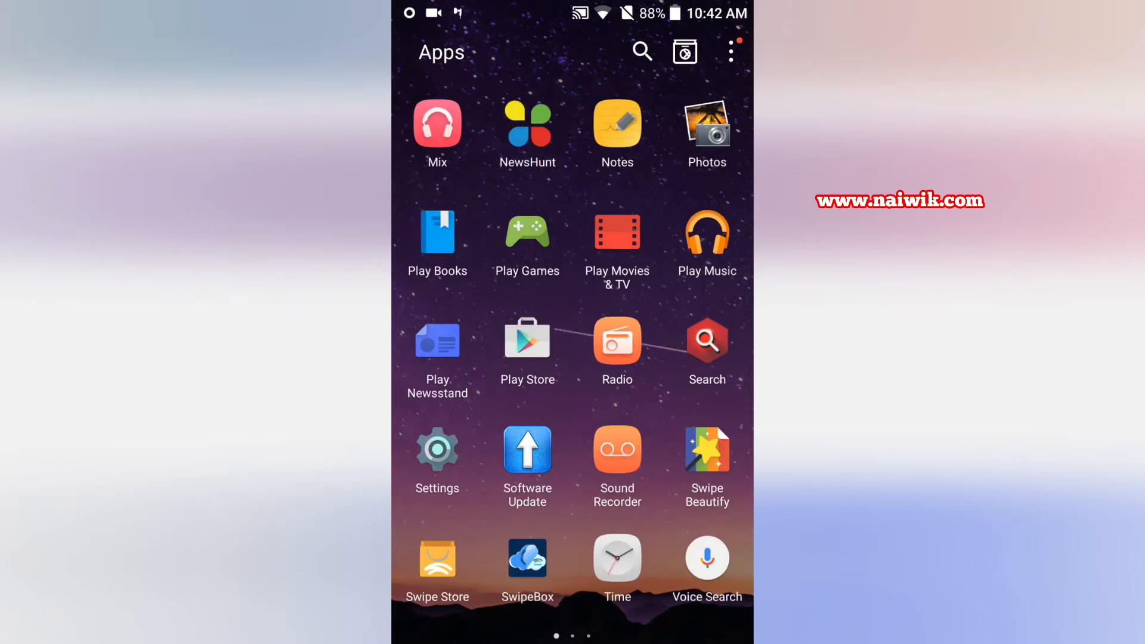
Create a new app drawer group in settings and add an app to it.
scroll("left", 3)
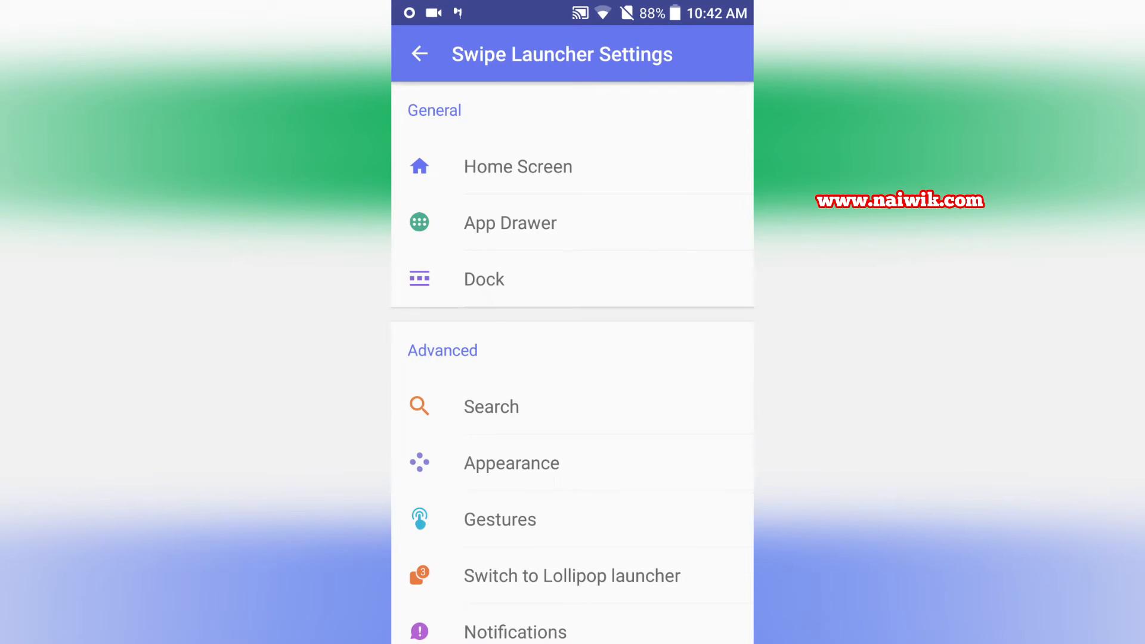
left_click(510, 222)
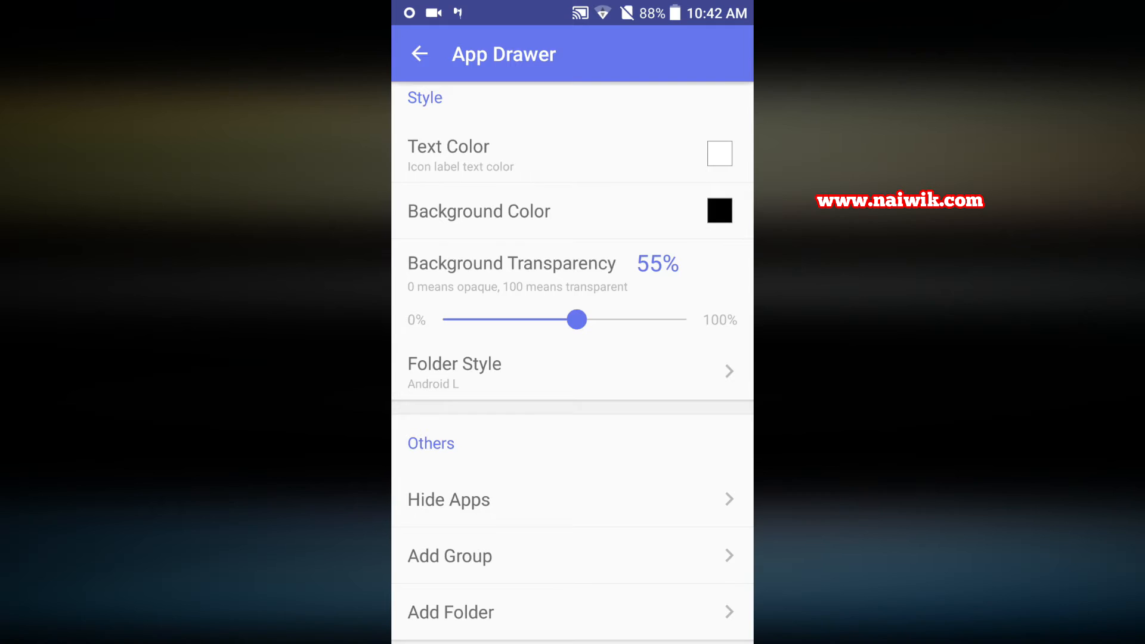
left_click(449, 556)
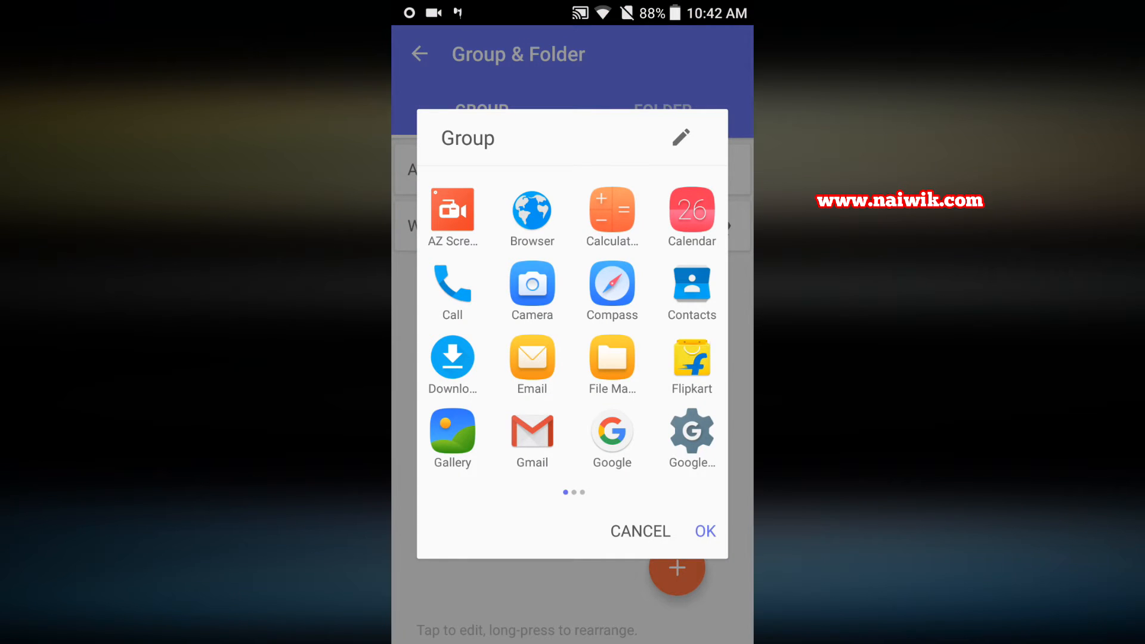
left_click(690, 358)
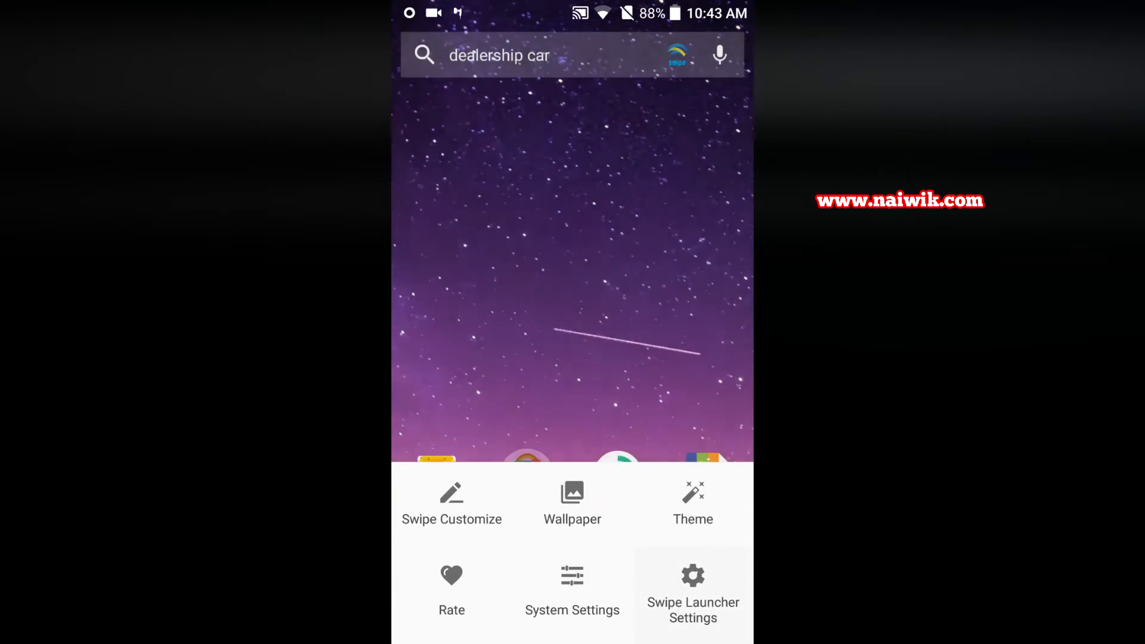
Open Swipe Launcher Settings and scroll to the Advanced section.
left_click(692, 610)
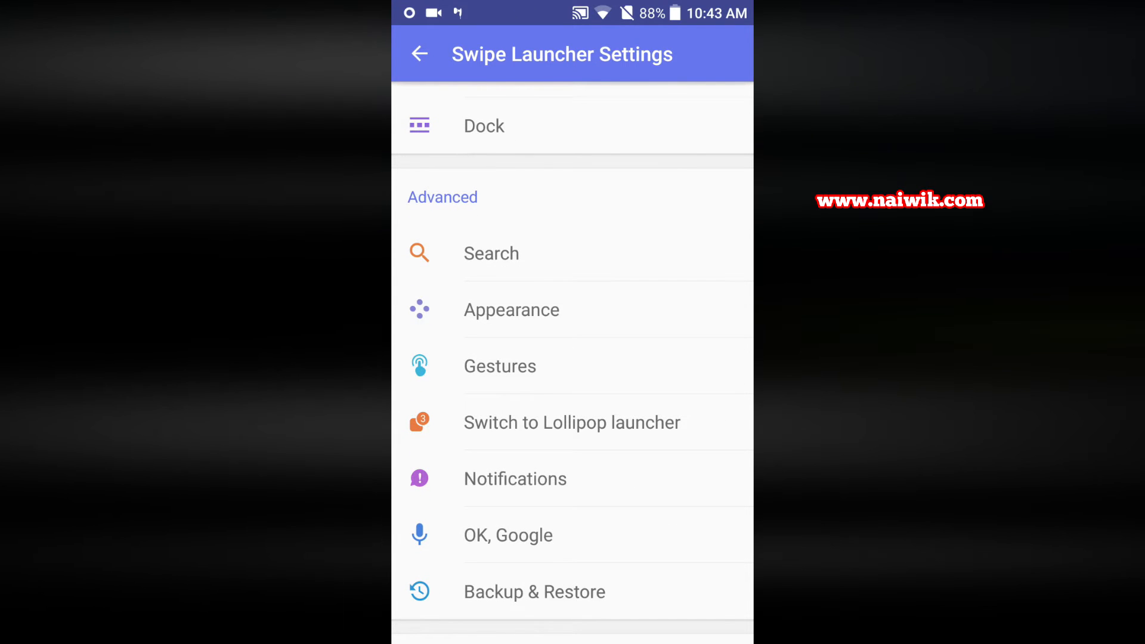
left_click(499, 365)
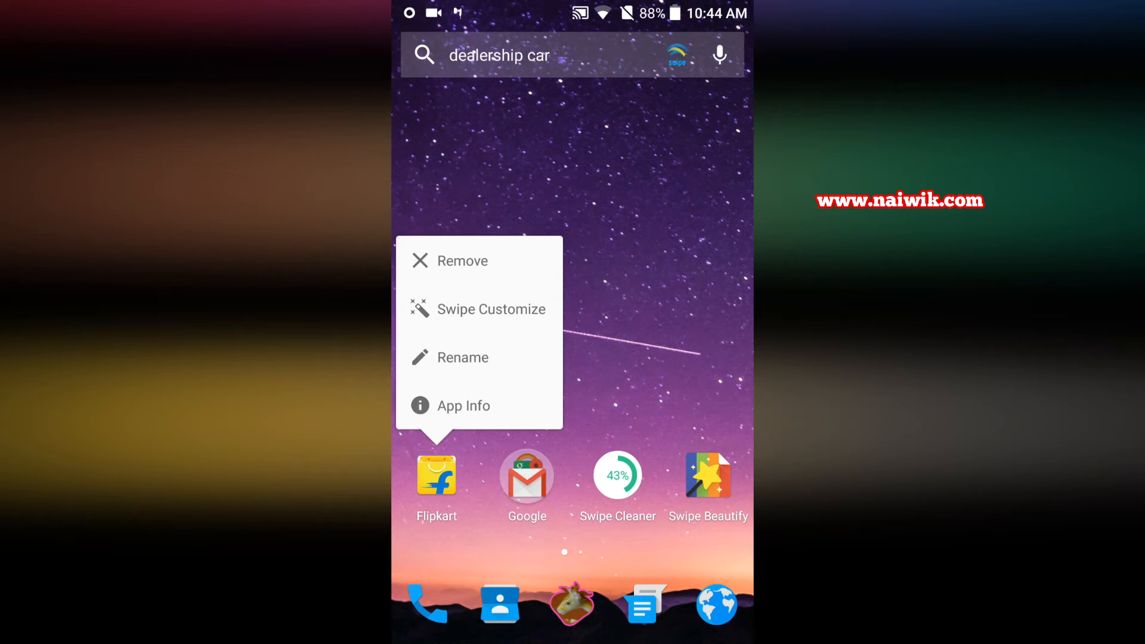
Rename the Flipkart home-screen shortcut through its Rename dialog.
left_click(462, 357)
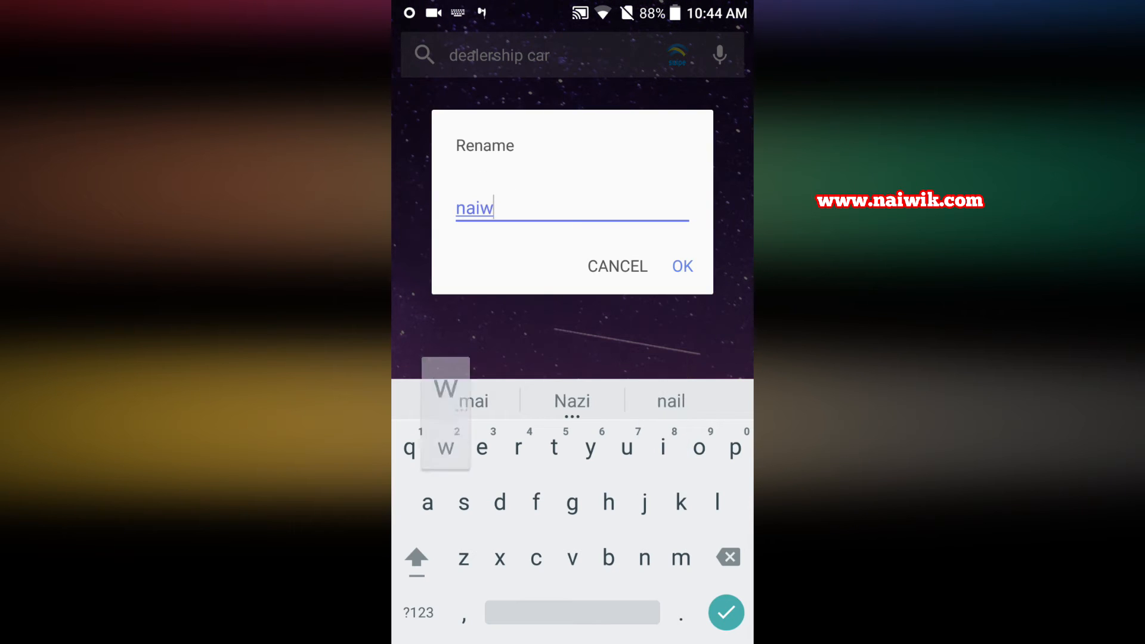
left_click(680, 266)
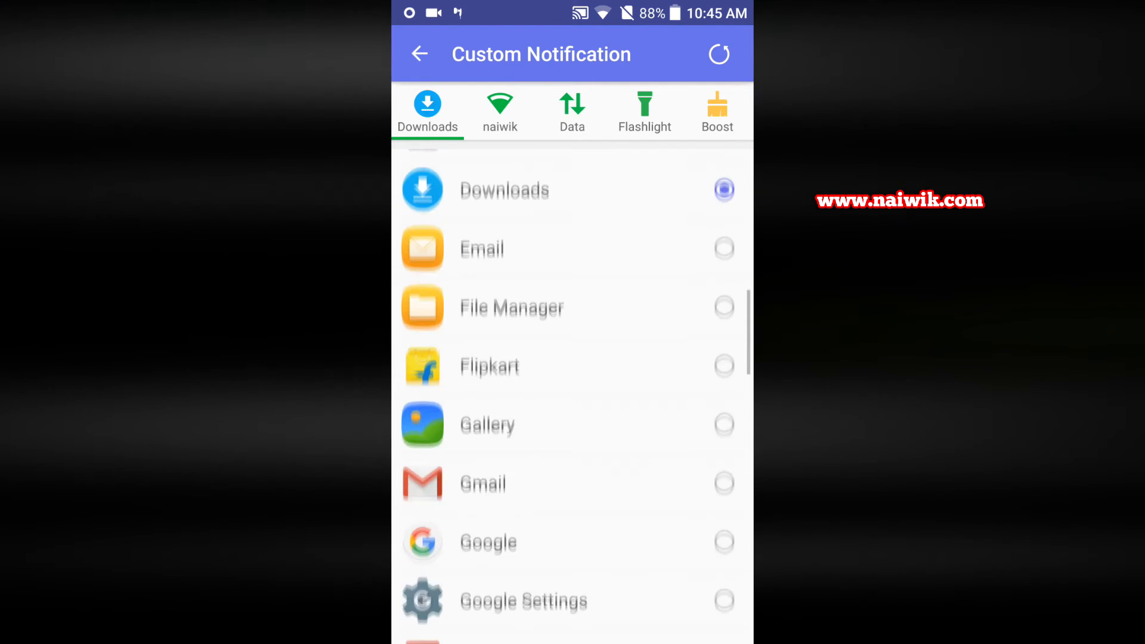
Replace Downloads with Gmail in the first custom notification shortcut slot.
left_click(723, 478)
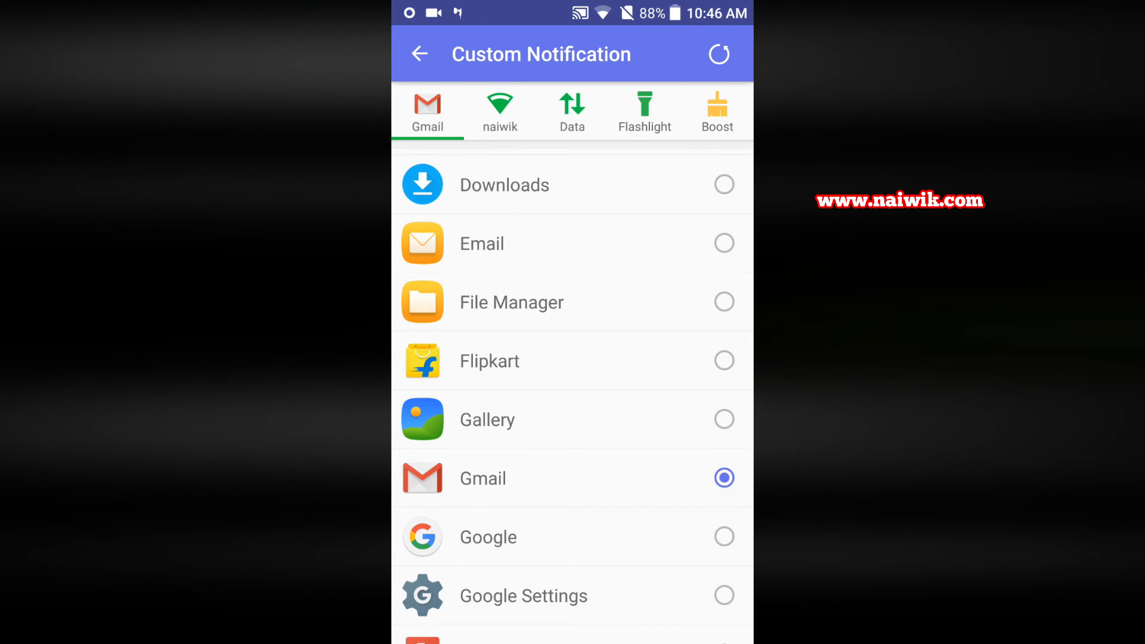
left_click(644, 111)
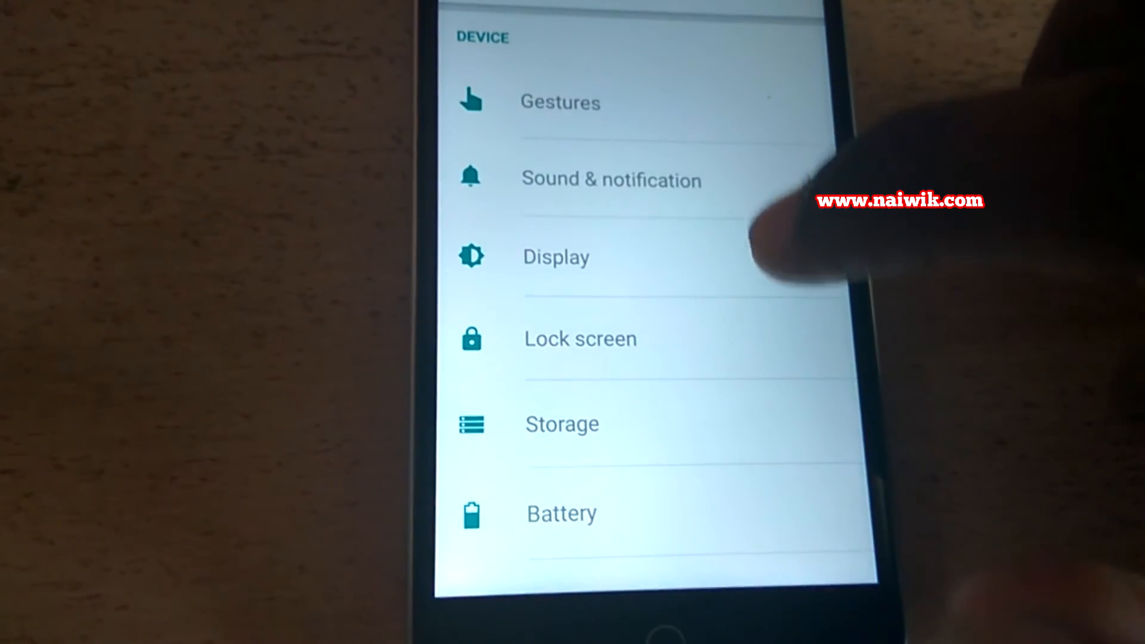
Open Lock screen settings and scroll down to the Function shortcuts list.
left_click(580, 338)
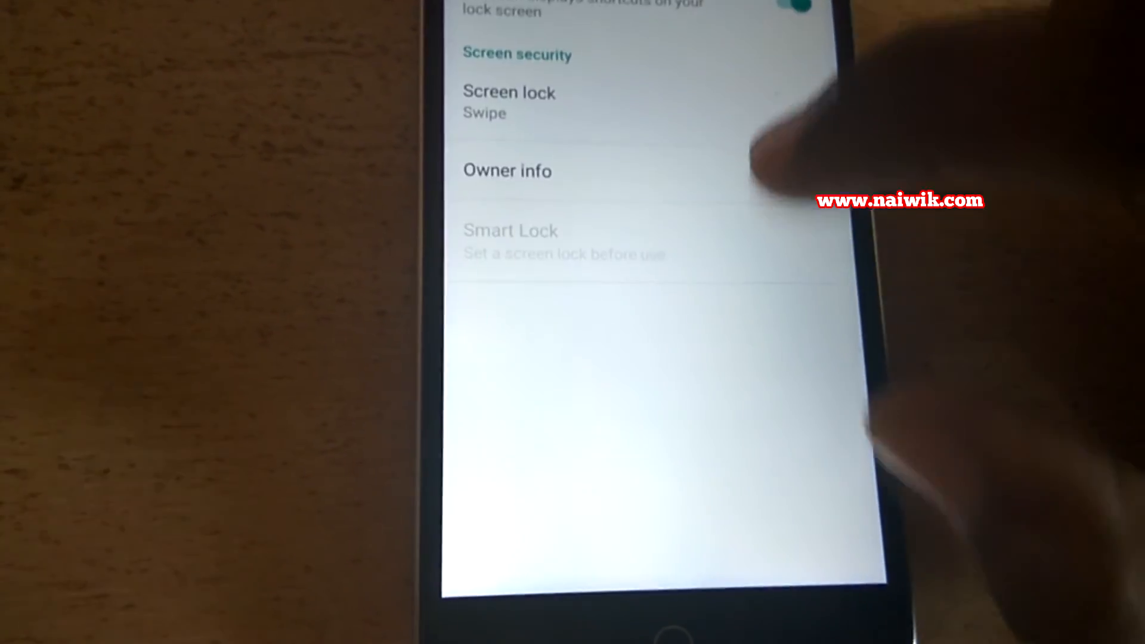
scroll("down", 3)
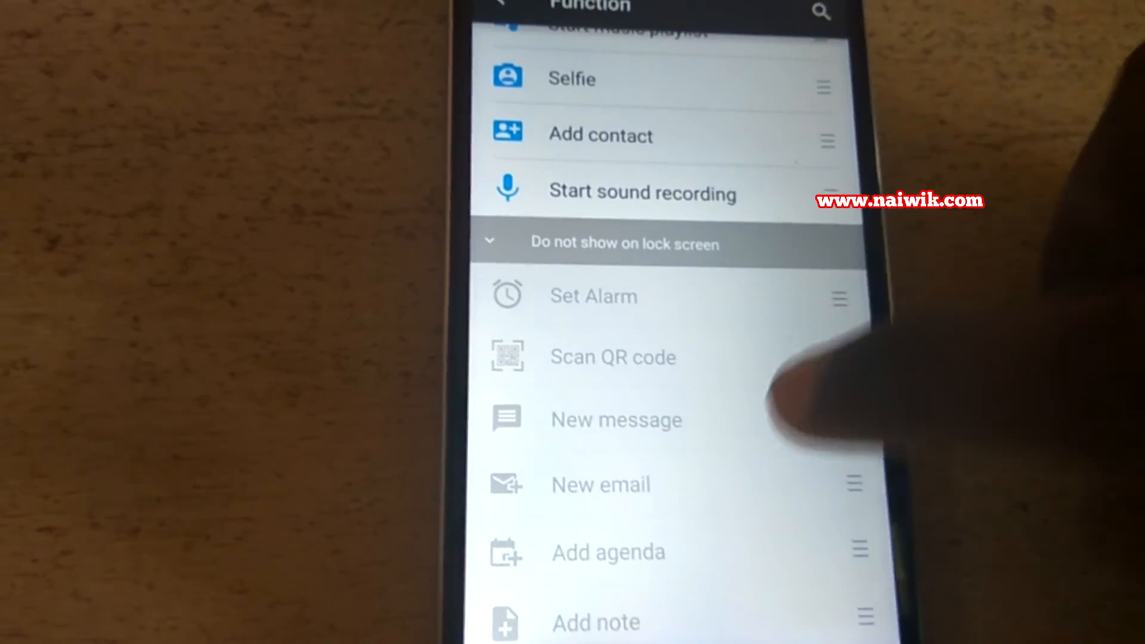
scroll("down", 3)
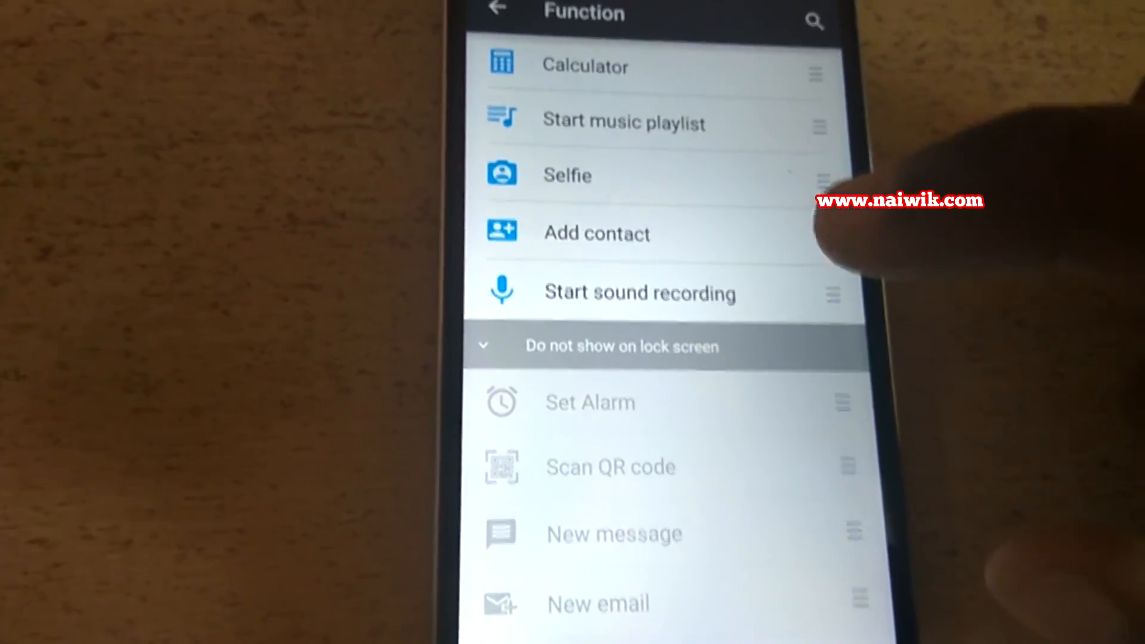